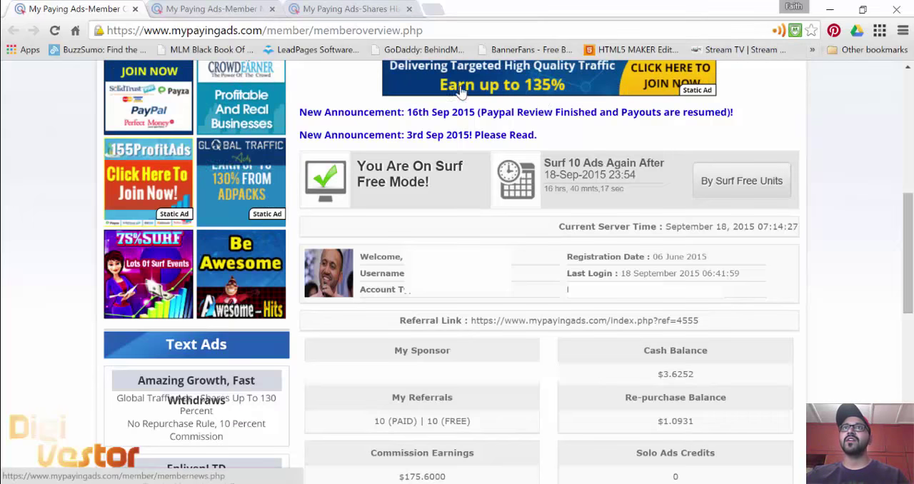
Step: Switch from the Shares History tab to the Member News page with the 16 Sep 2015 PayPal update
left_click(349, 9)
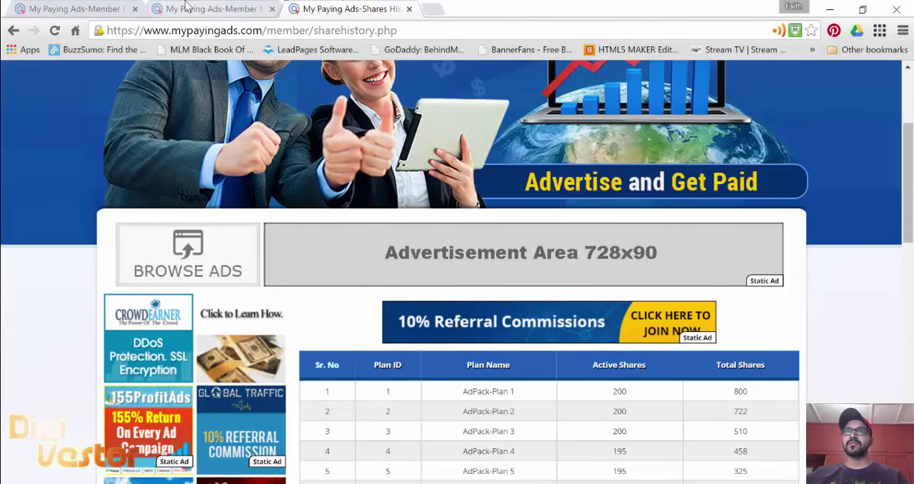
left_click(207, 8)
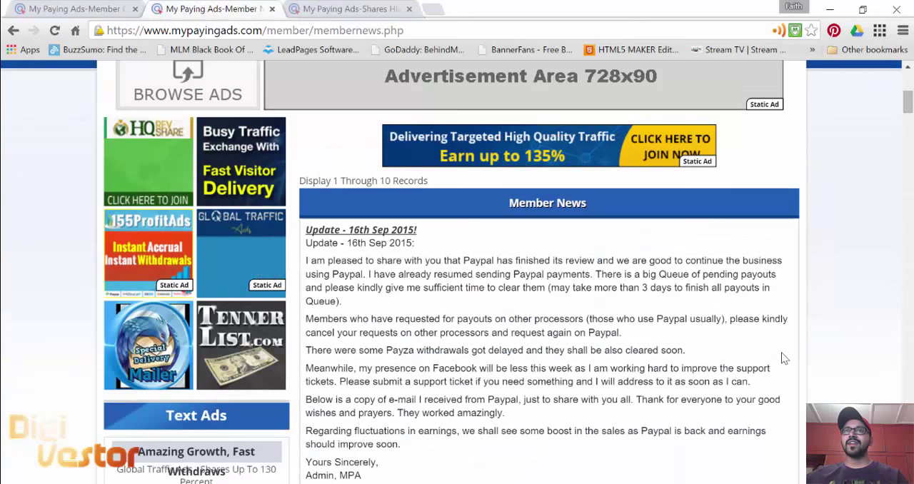
Step: Scroll past the 14, 11 and 10 Sep updates to the 7 Sep 2015 PayPal review notice
scroll("down", 3)
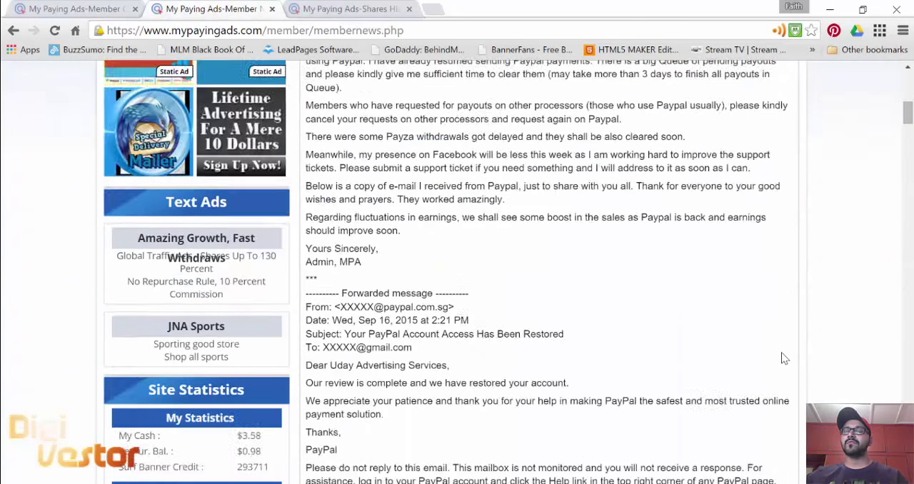
scroll("down", 3)
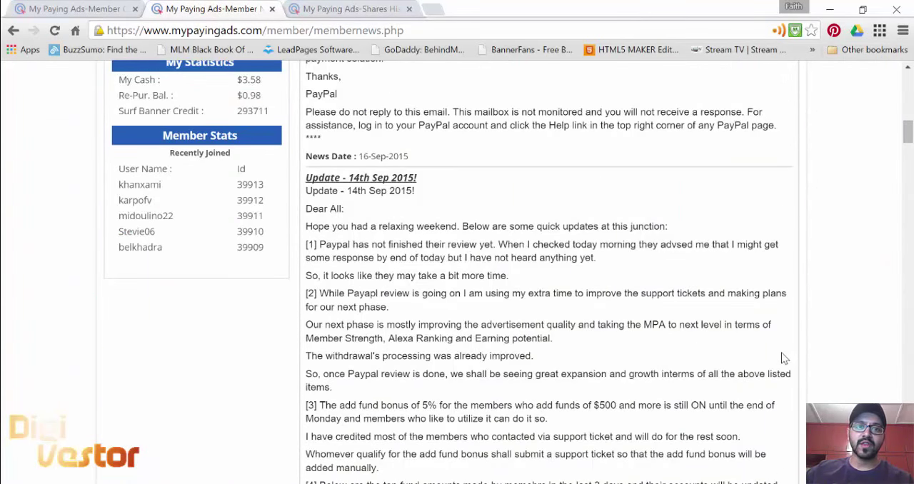
scroll("down", 3)
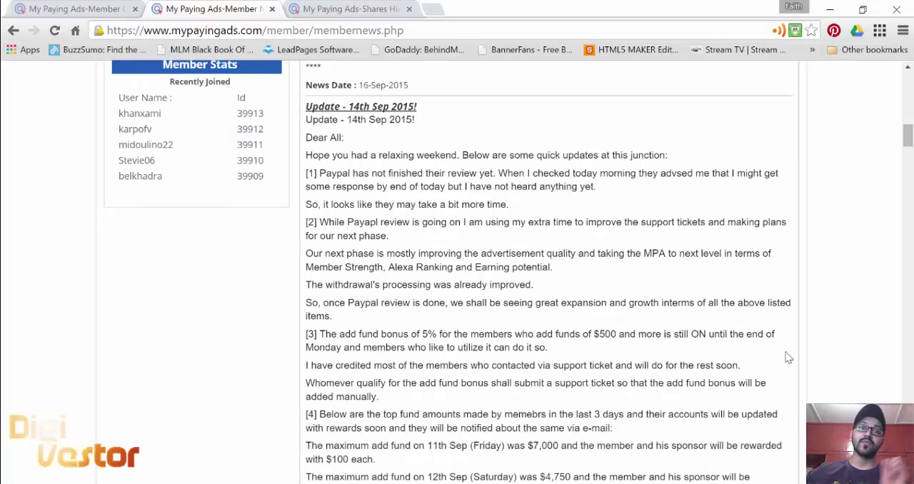
scroll("down", 3)
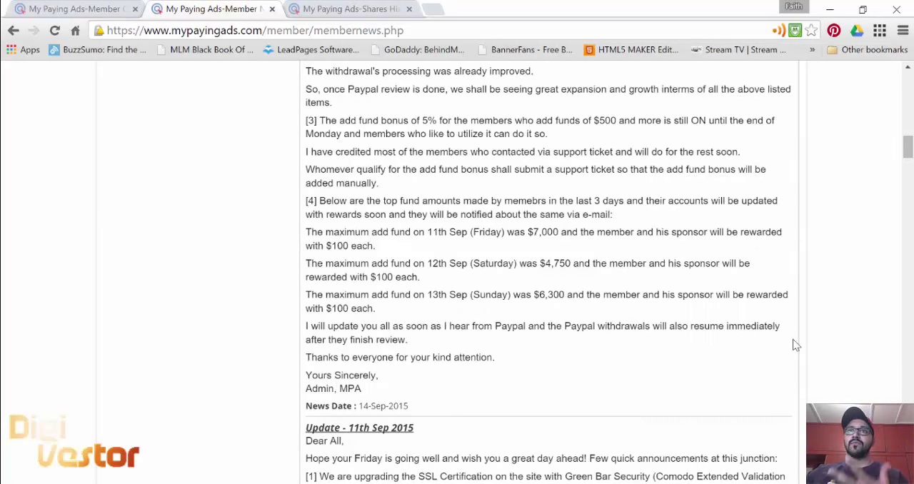
scroll("down", 3)
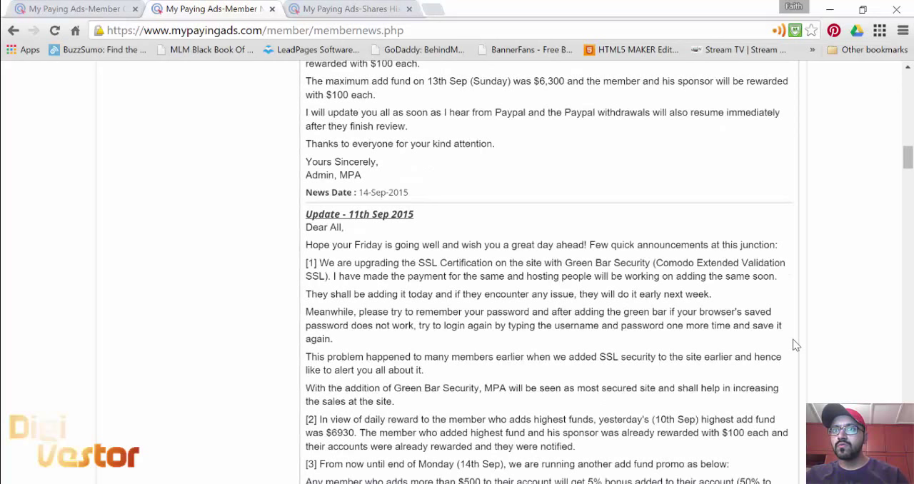
scroll("down", 3)
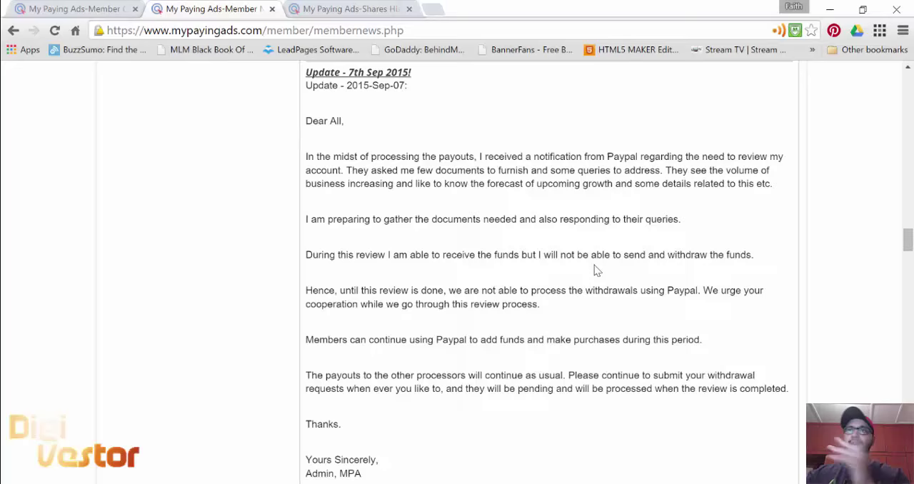
Step: Return to the 16 Sep update and highlight part of the forwarded PayPal email
scroll("down", 3)
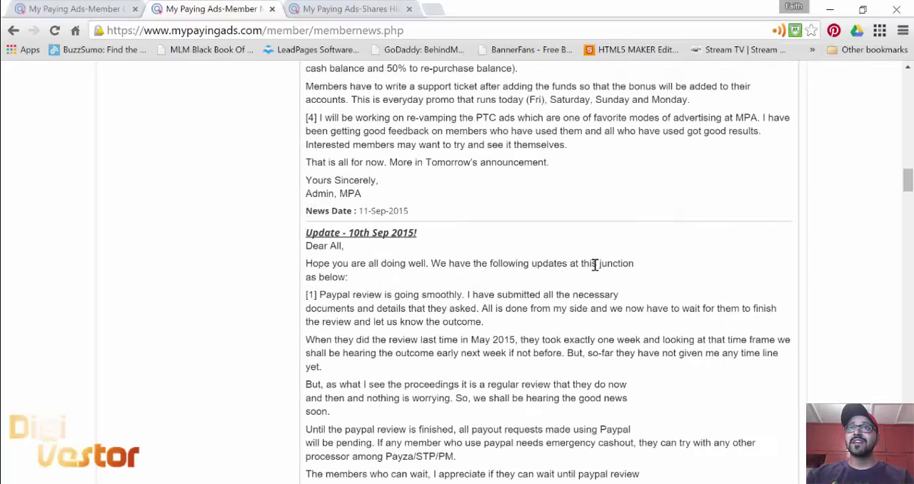
scroll("up", 3)
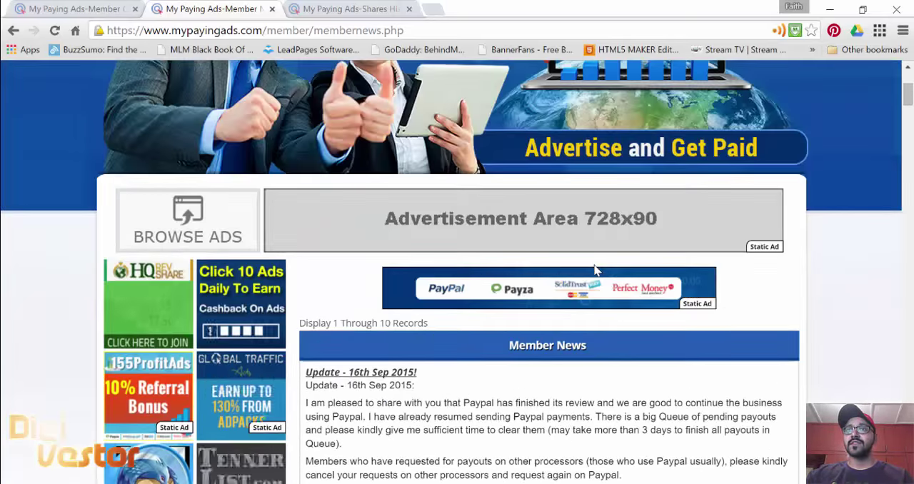
scroll("down", 3)
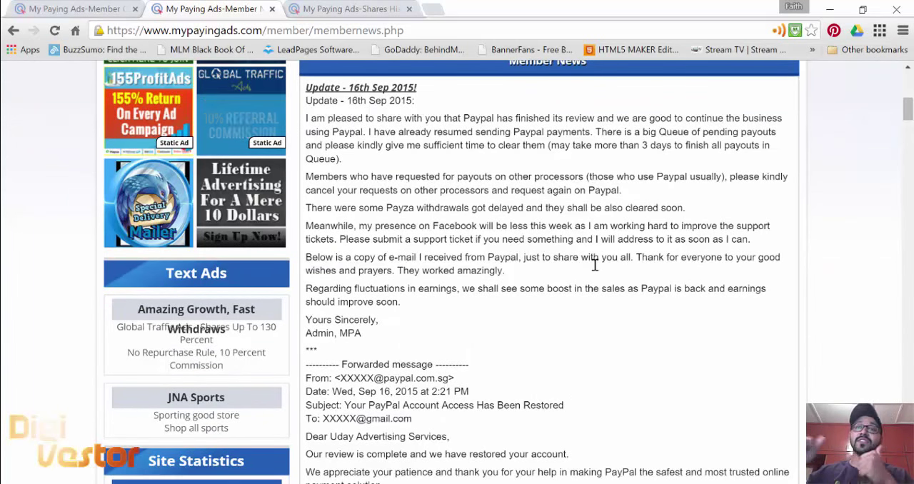
scroll("down", 3)
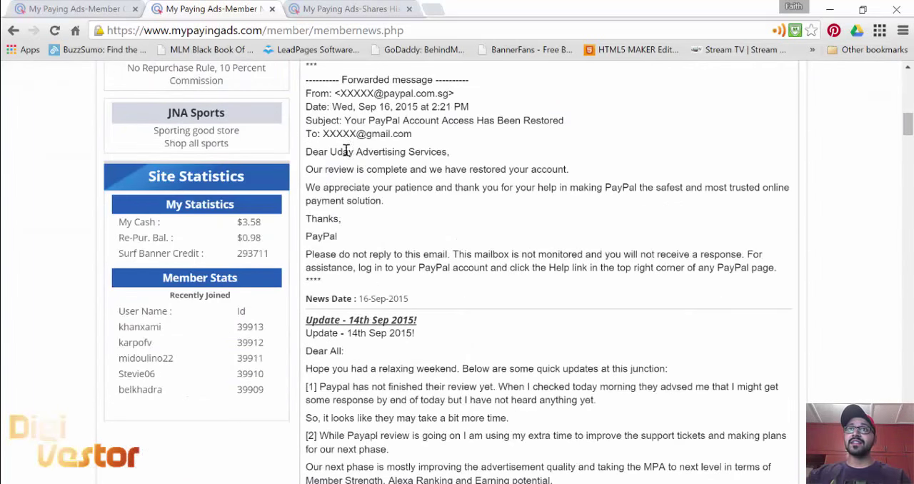
left_click_drag(343, 150, 335, 236)
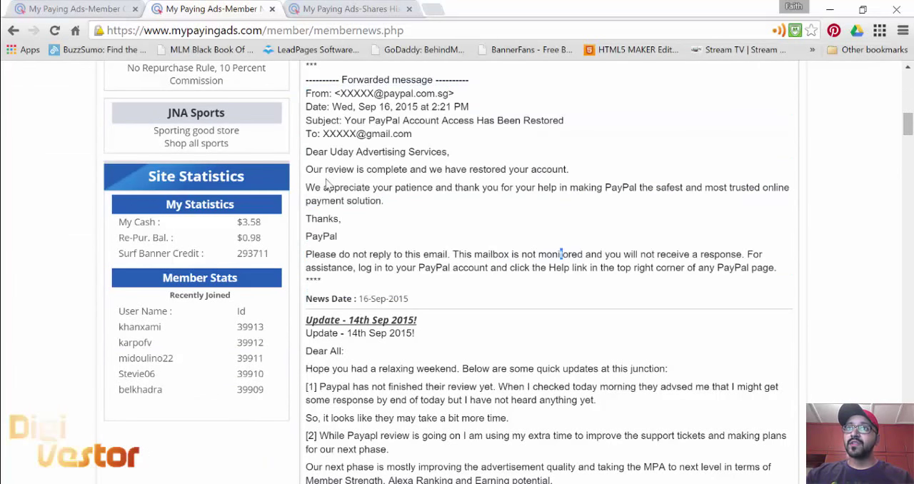
mouse_move(576, 223)
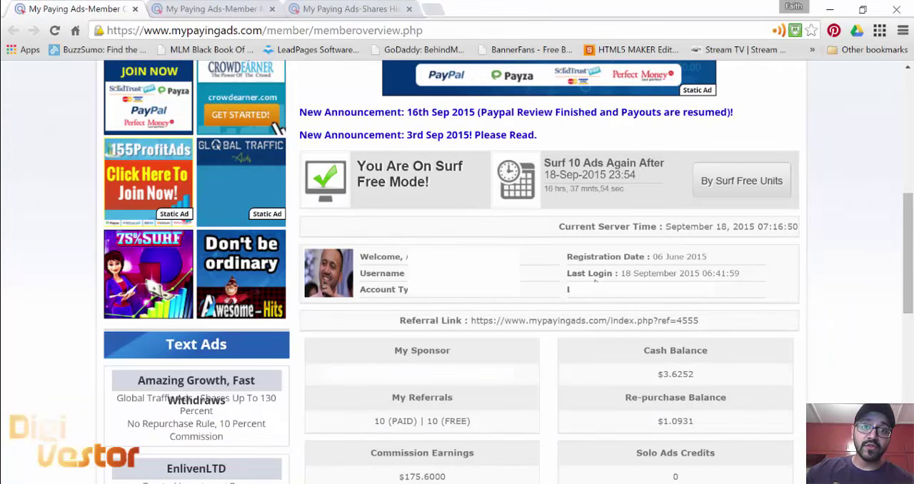
Step: Scroll the member overview to show $14181.34 share earnings and 1146 active shares
scroll("down", 3)
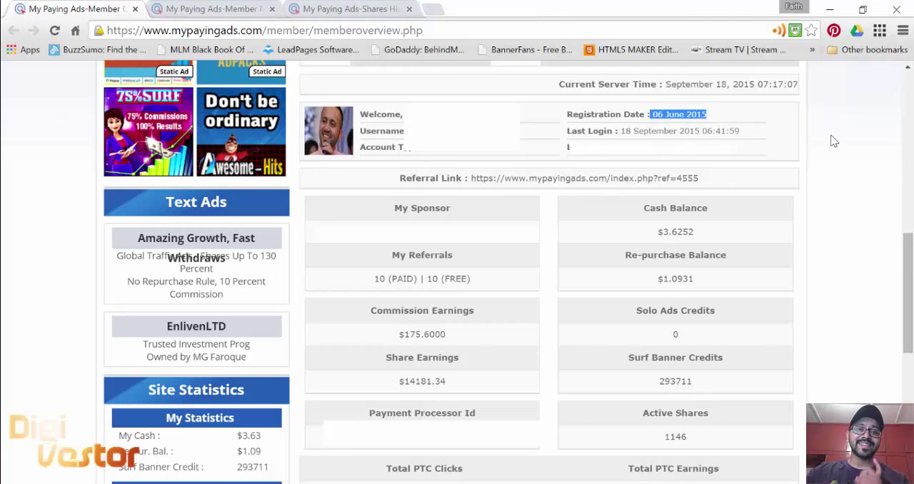
mouse_move(850, 116)
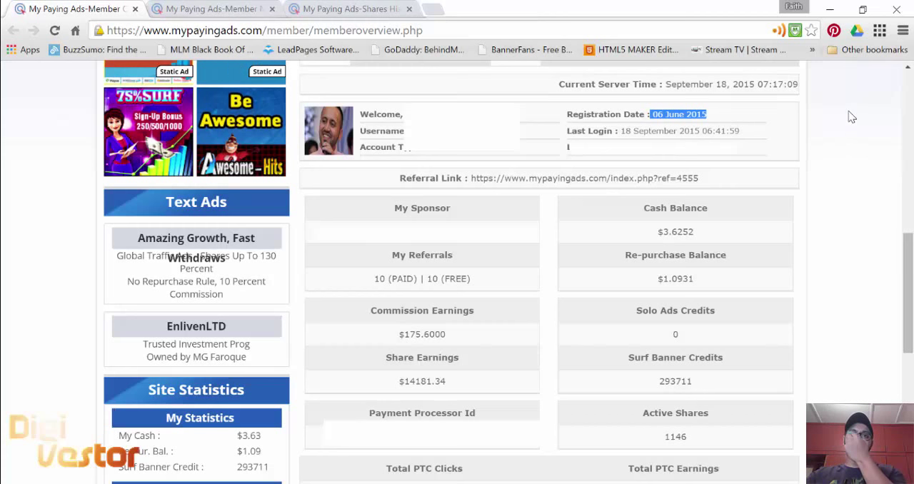